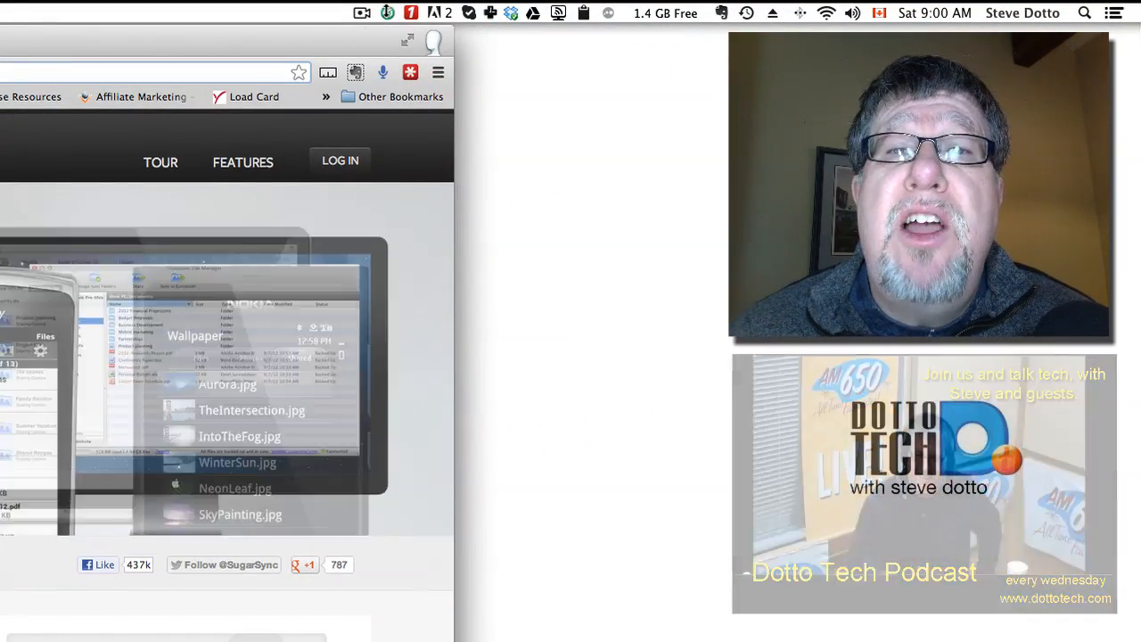
Show the SugarSync menu bar menu with four uploads and 10% of 5.2 GB used.
left_click(385, 13)
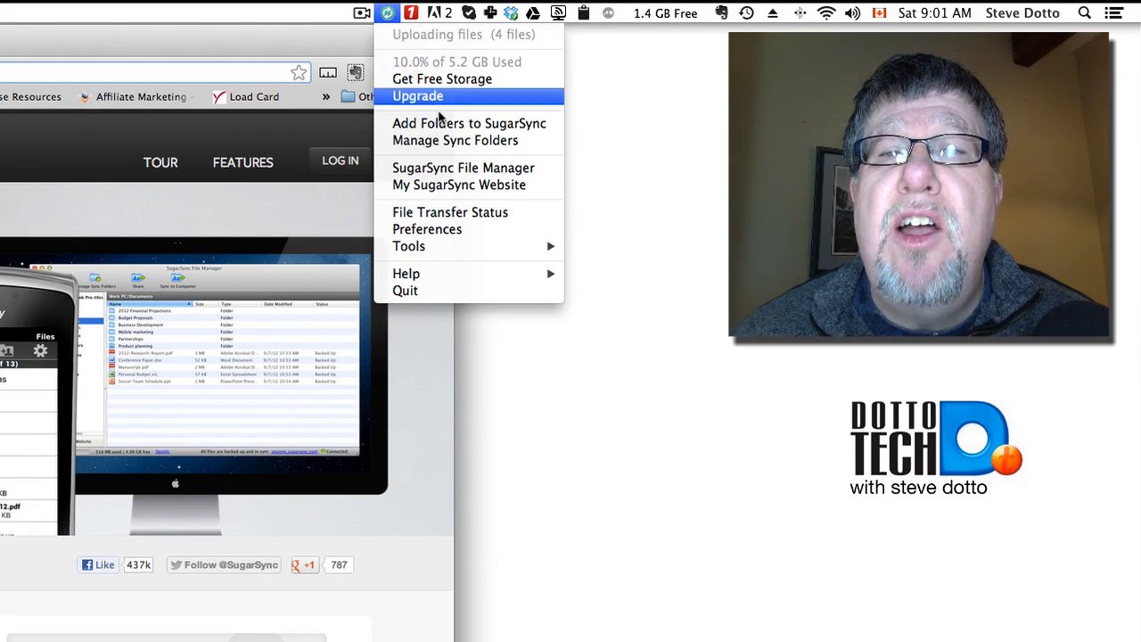
mouse_move(463, 167)
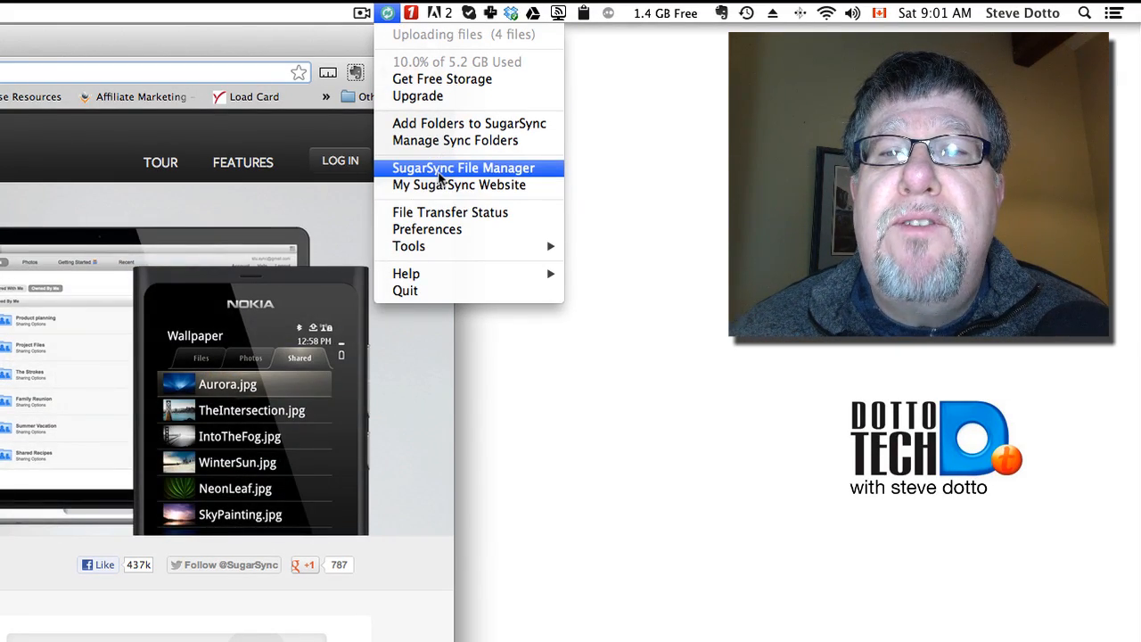
Open SugarSync File Manager showing Misc Web Images, Speaking, and Steve's Notebook.
left_click(461, 168)
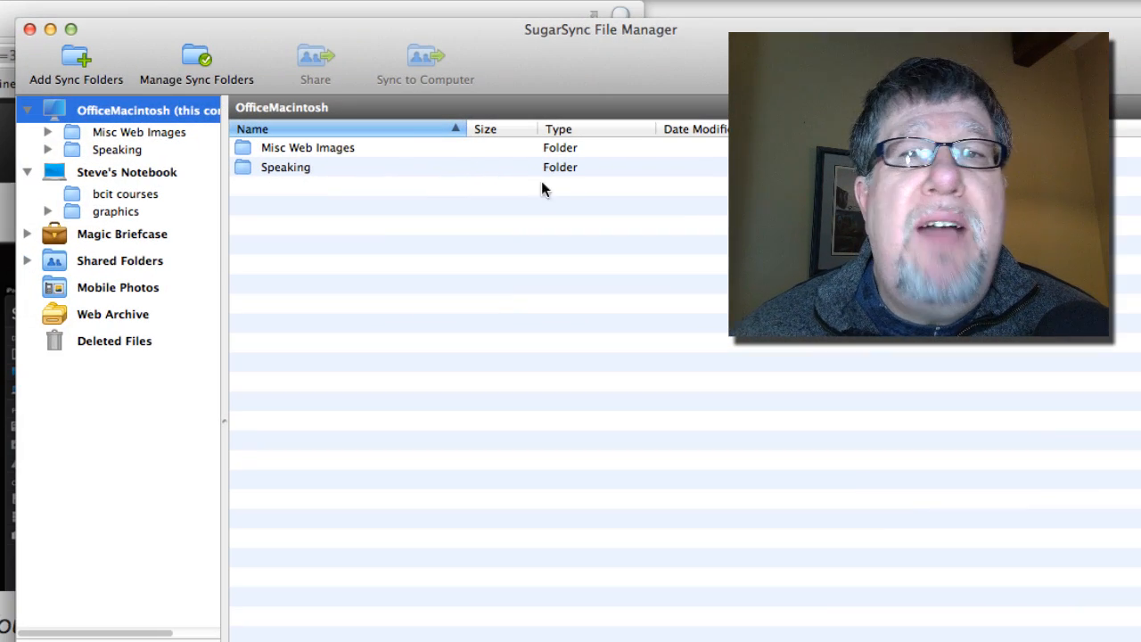
mouse_move(189, 212)
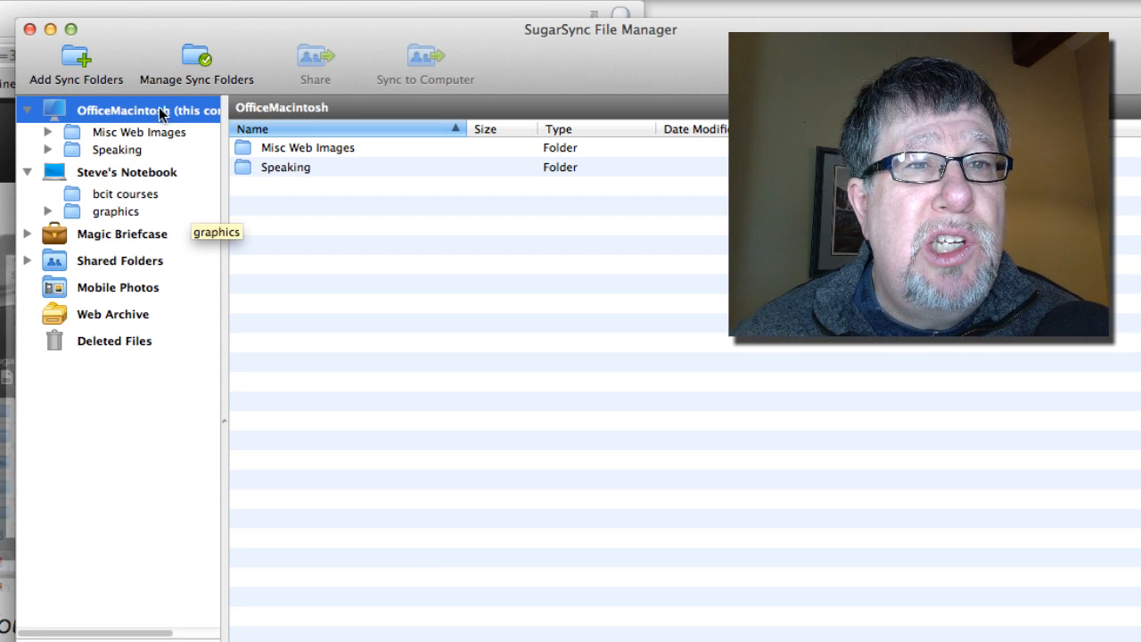
mouse_move(125, 254)
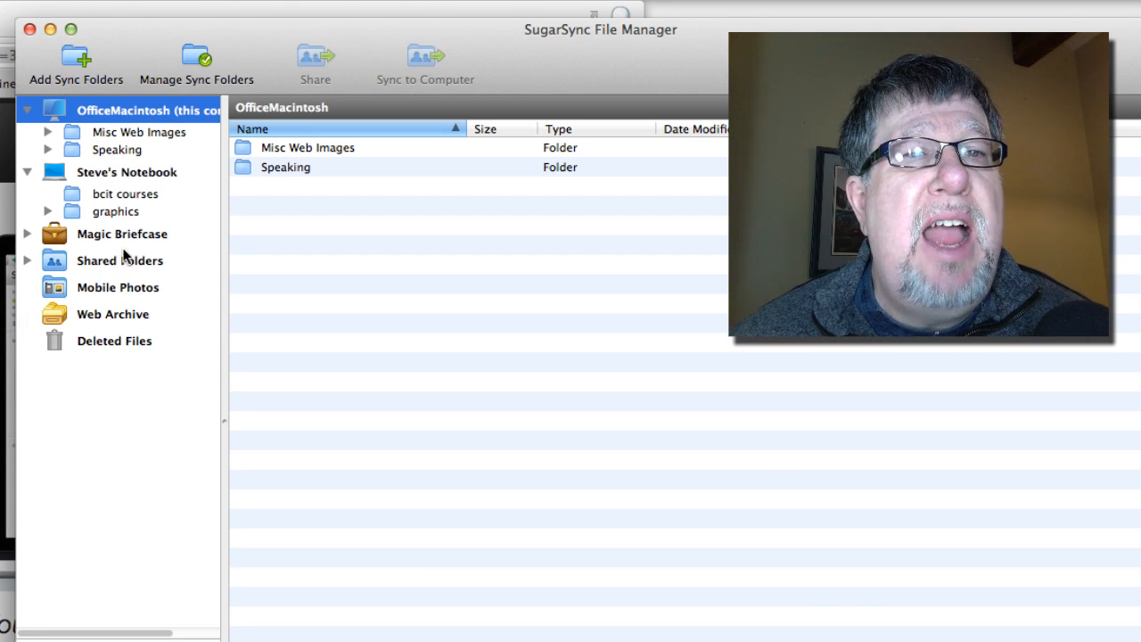
mouse_move(119, 261)
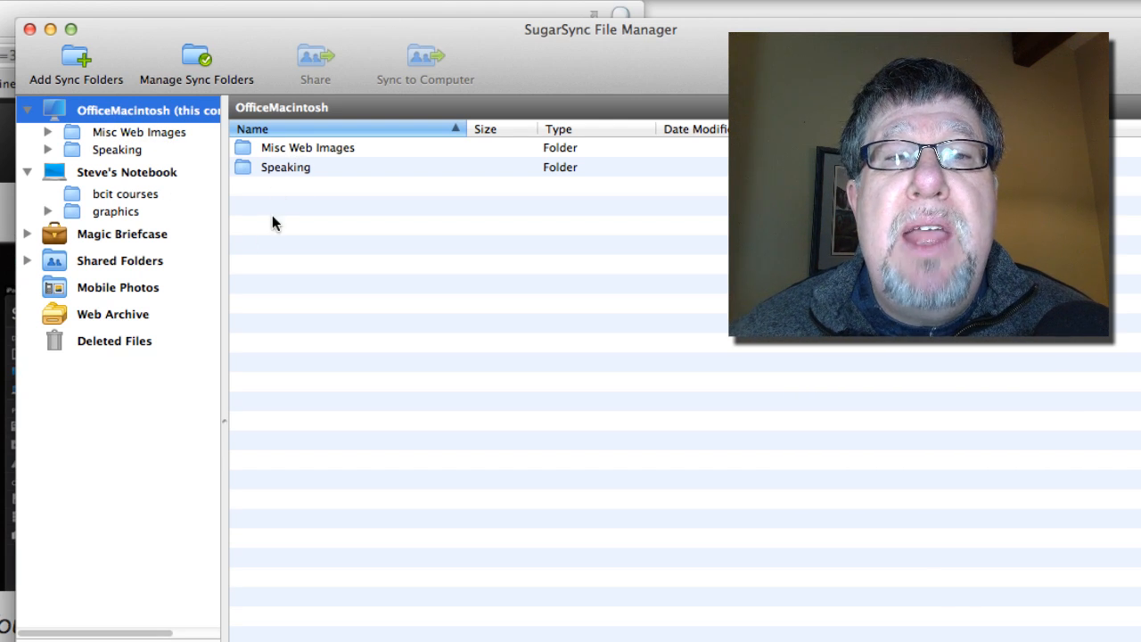
mouse_move(298, 225)
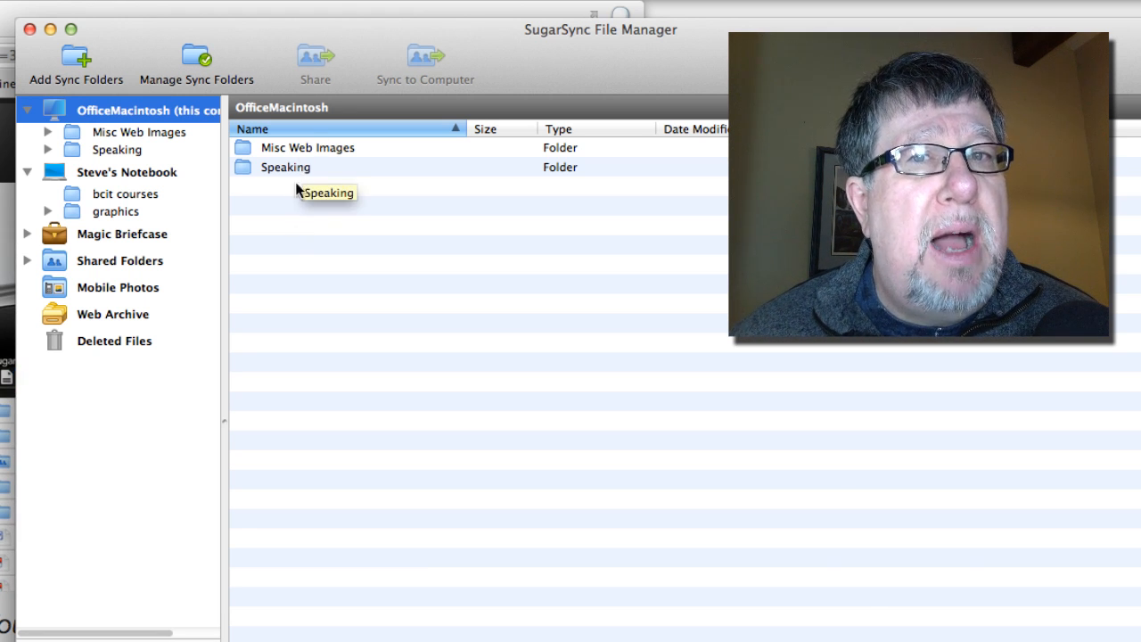
mouse_move(80, 69)
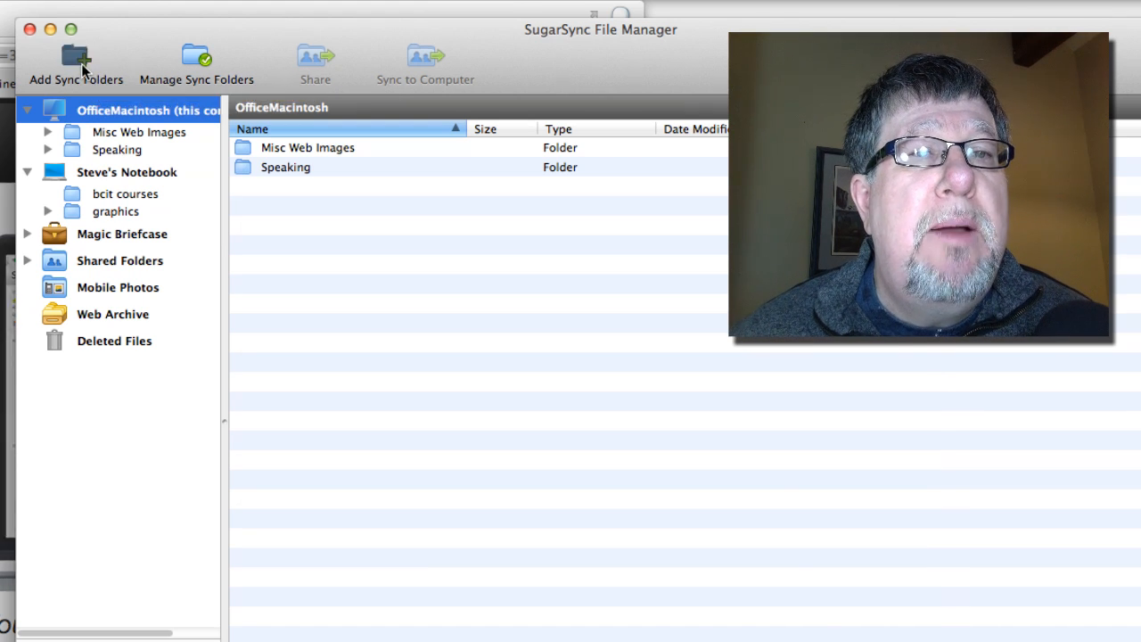
Open Add Sync Folders, browse other folders, then cancel back to Desktop, Documents, Pictures list.
left_click(75, 58)
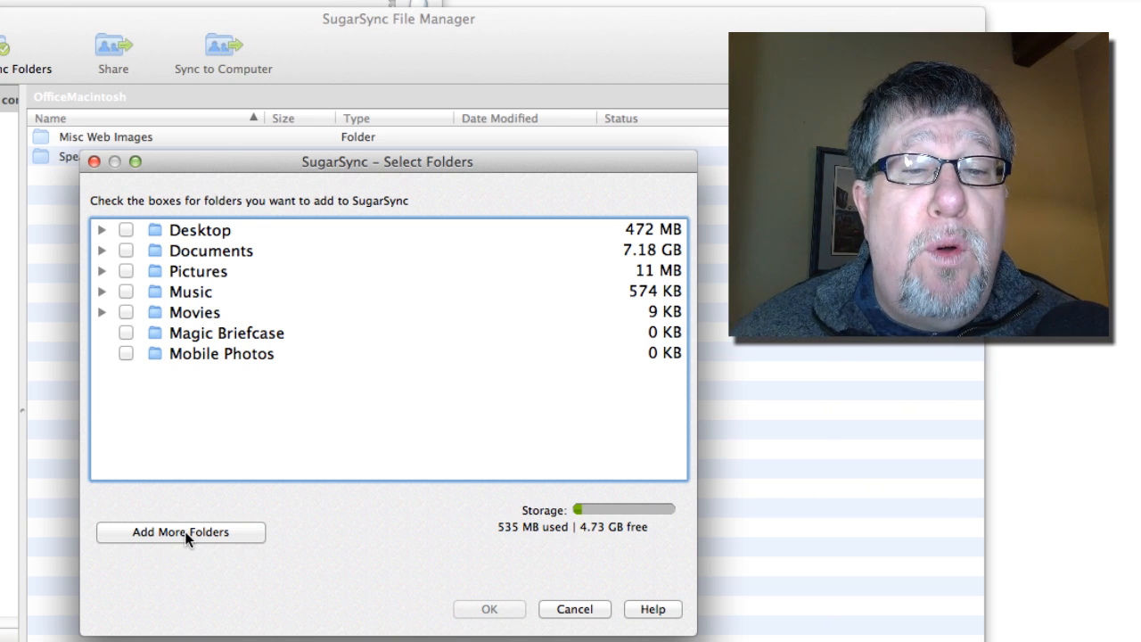
left_click(180, 532)
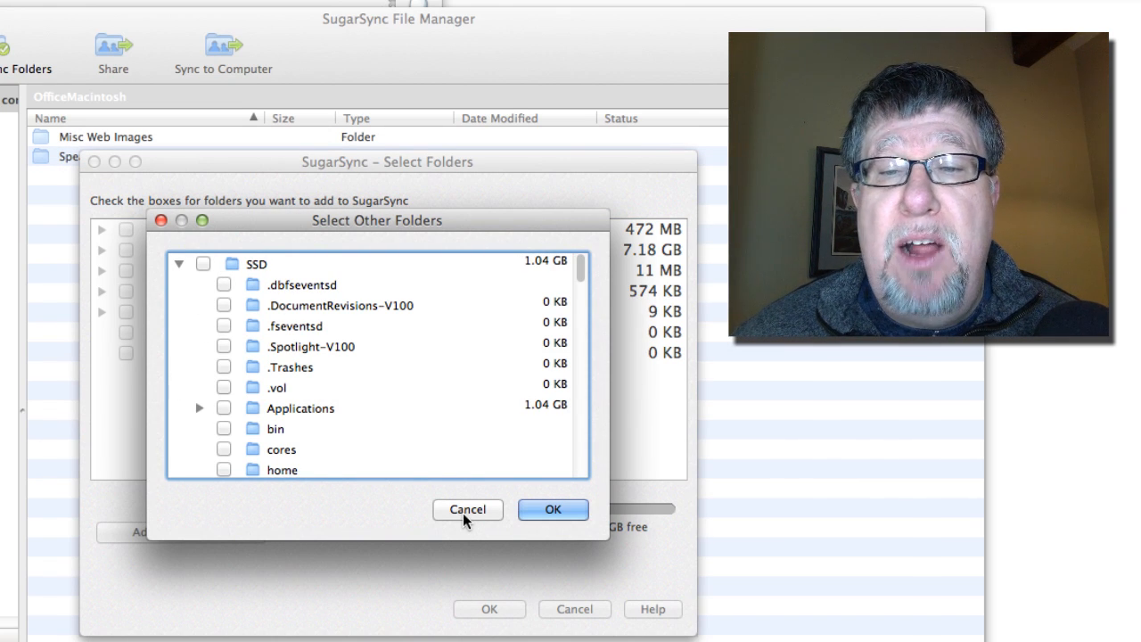
left_click(467, 509)
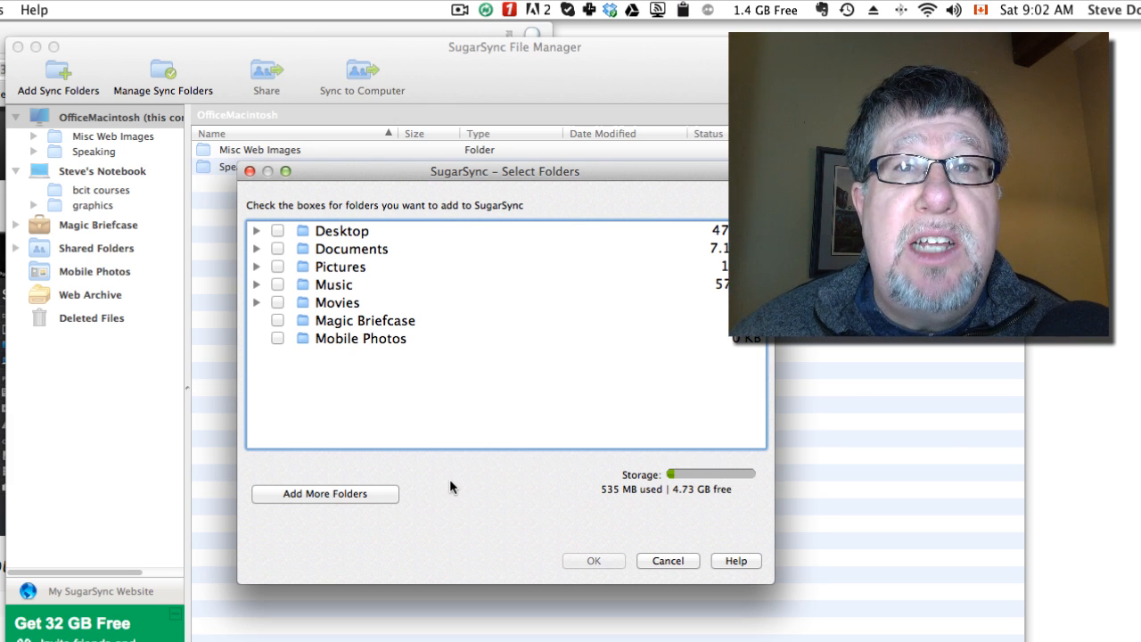
mouse_move(472, 479)
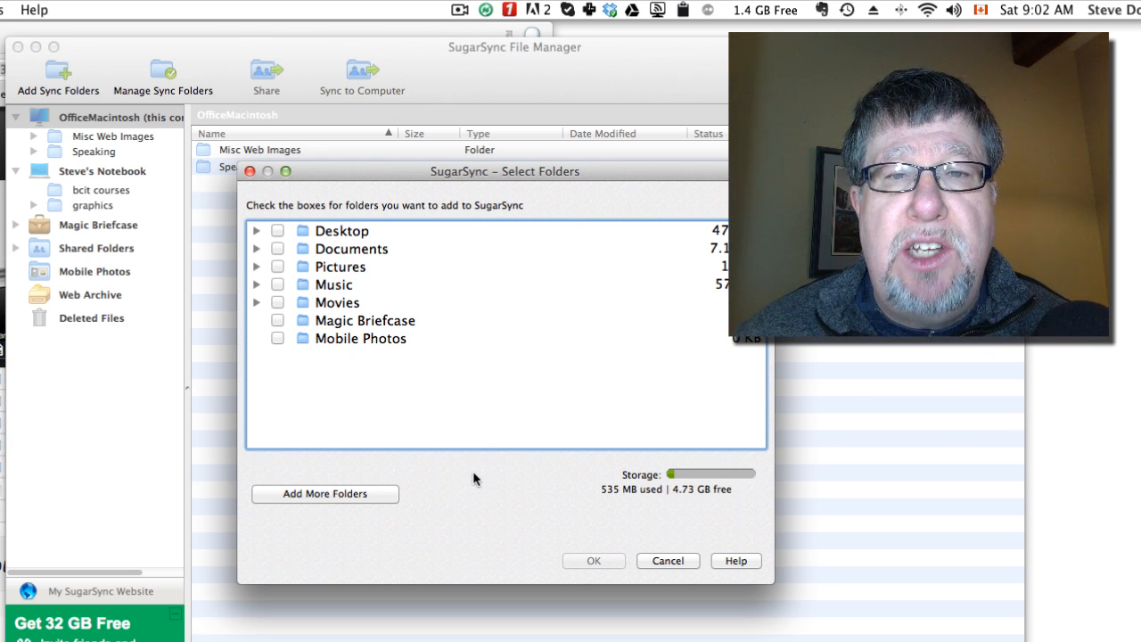
mouse_move(437, 393)
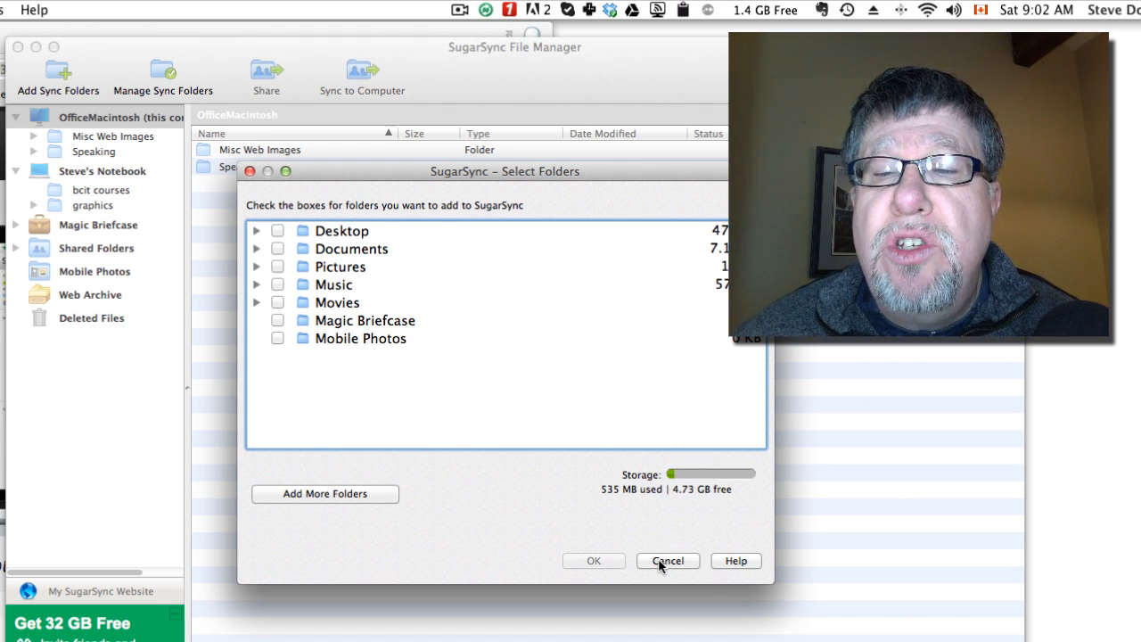
Cancel the Select Folders window, keeping Misc Web Images and Speaking synced.
left_click(666, 560)
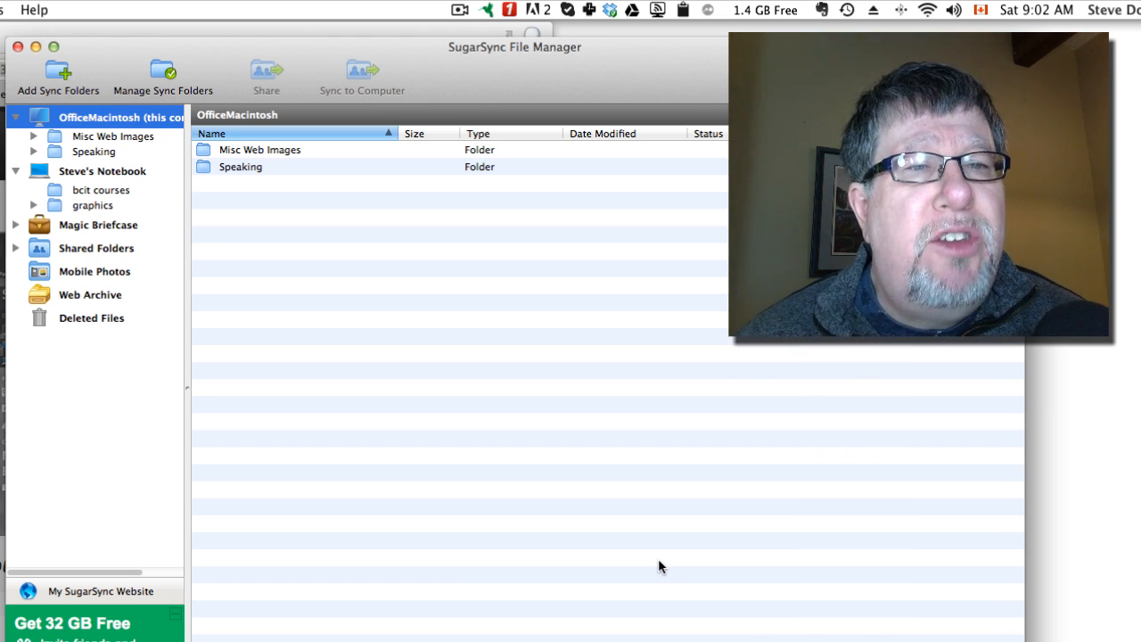
mouse_move(62, 153)
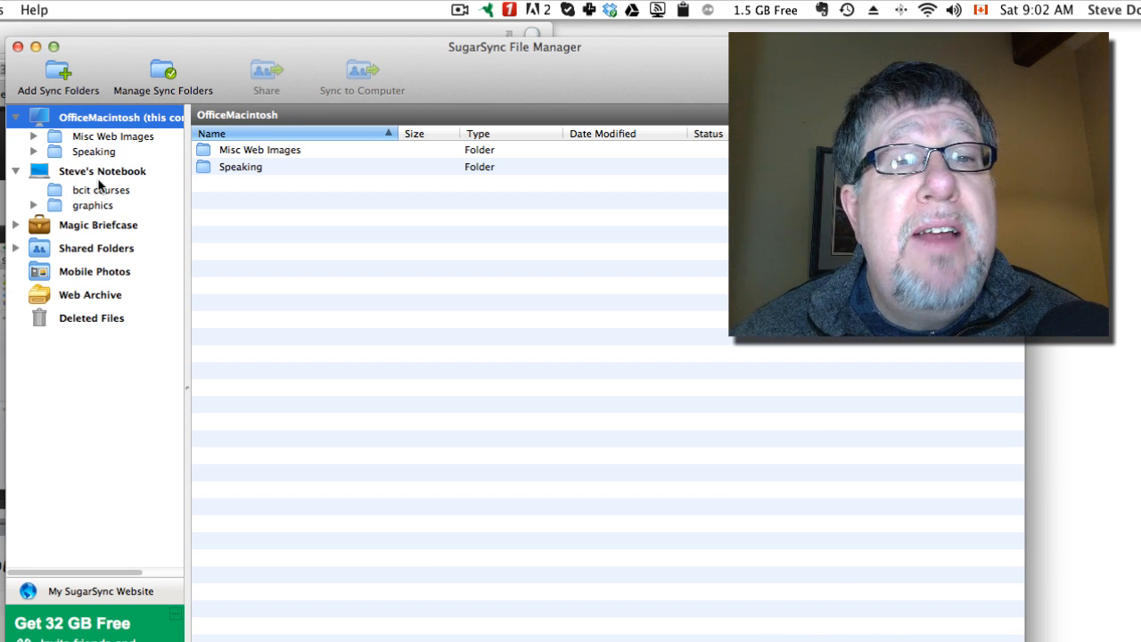
mouse_move(111, 205)
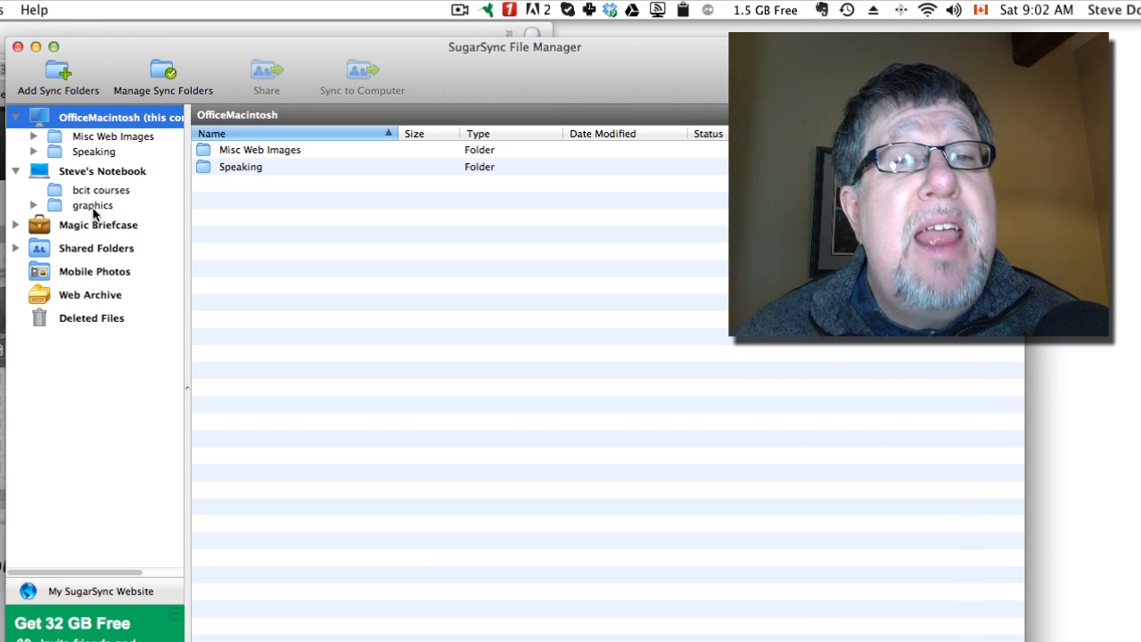
Show the bcit courses folder from Steve's Notebook with its course documents.
left_click(88, 190)
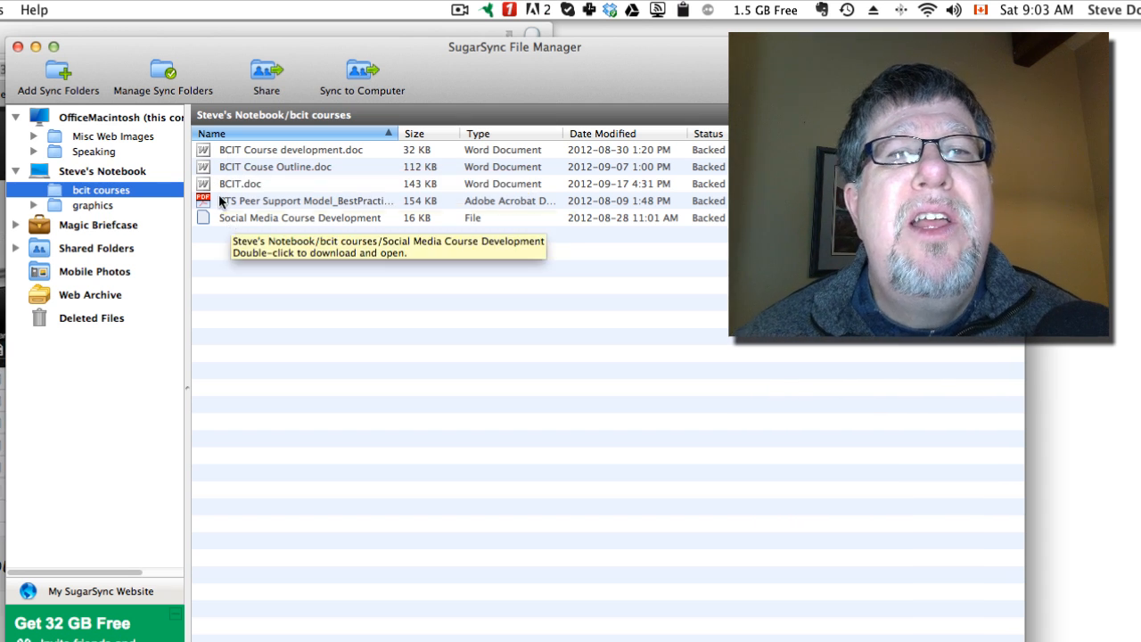
mouse_move(214, 228)
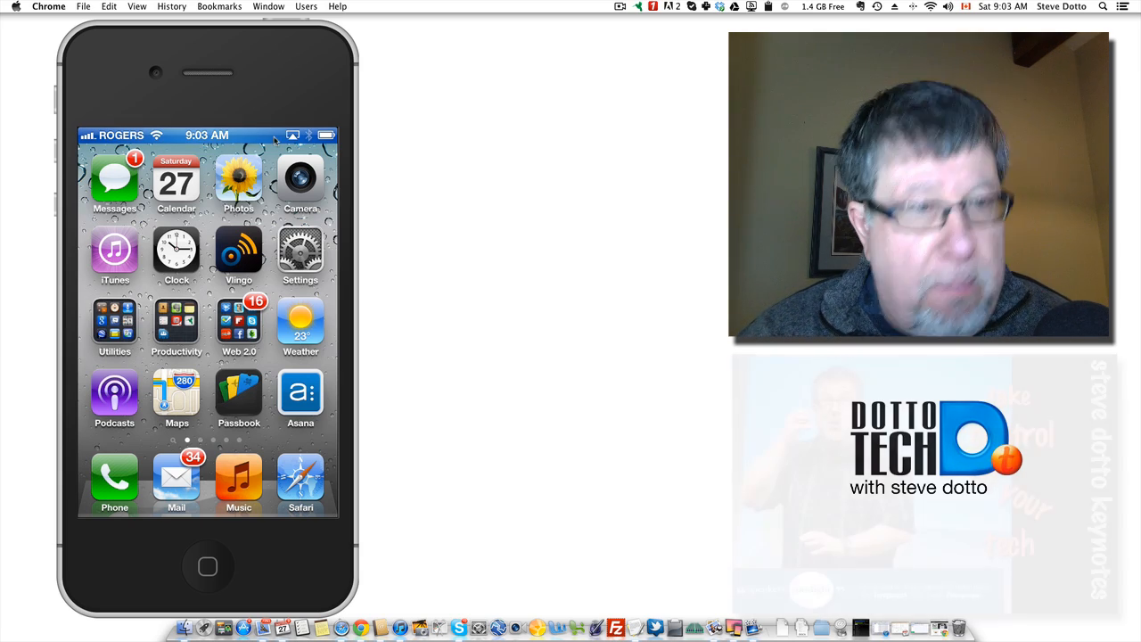
Launch SugarSync from the iPhone's Productivity folder to see recent documents and devices.
left_click(177, 324)
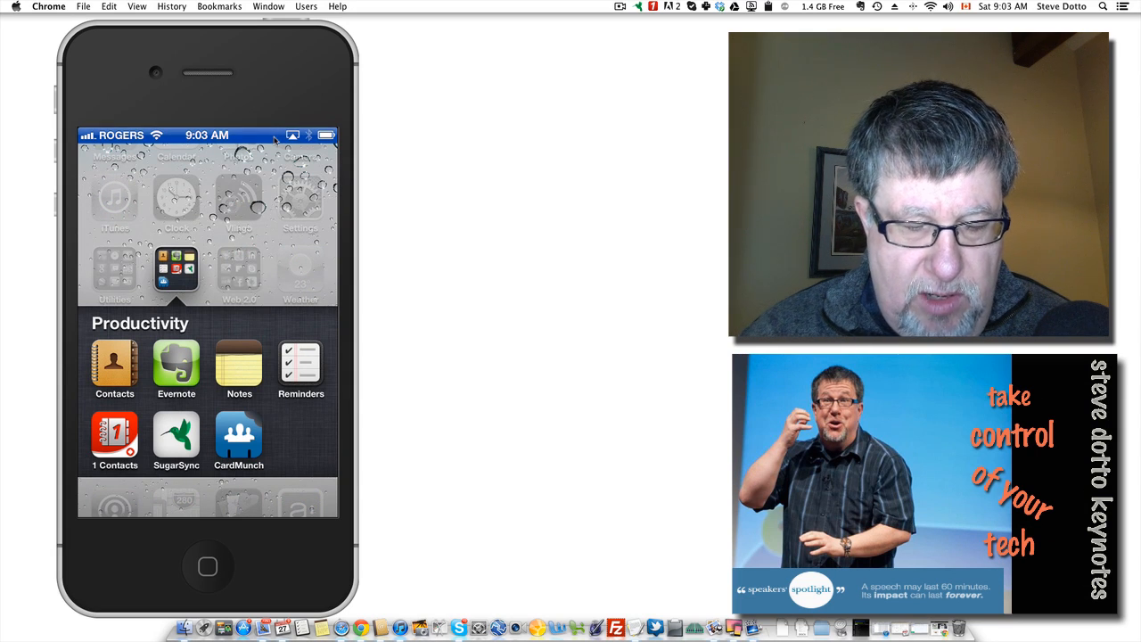
left_click(176, 437)
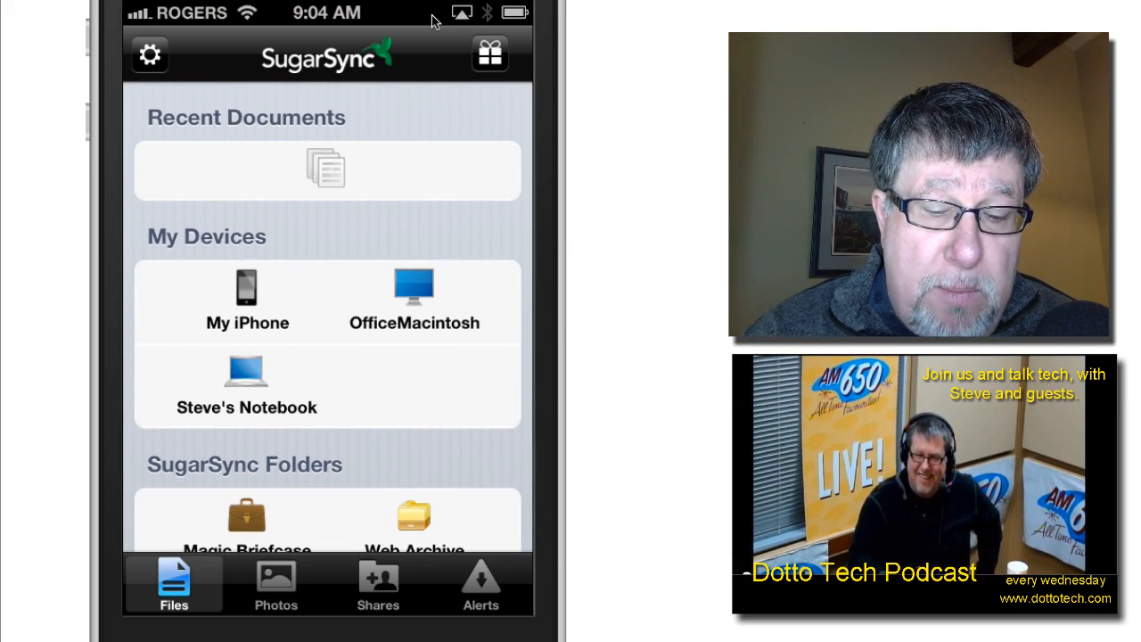
left_click(414, 299)
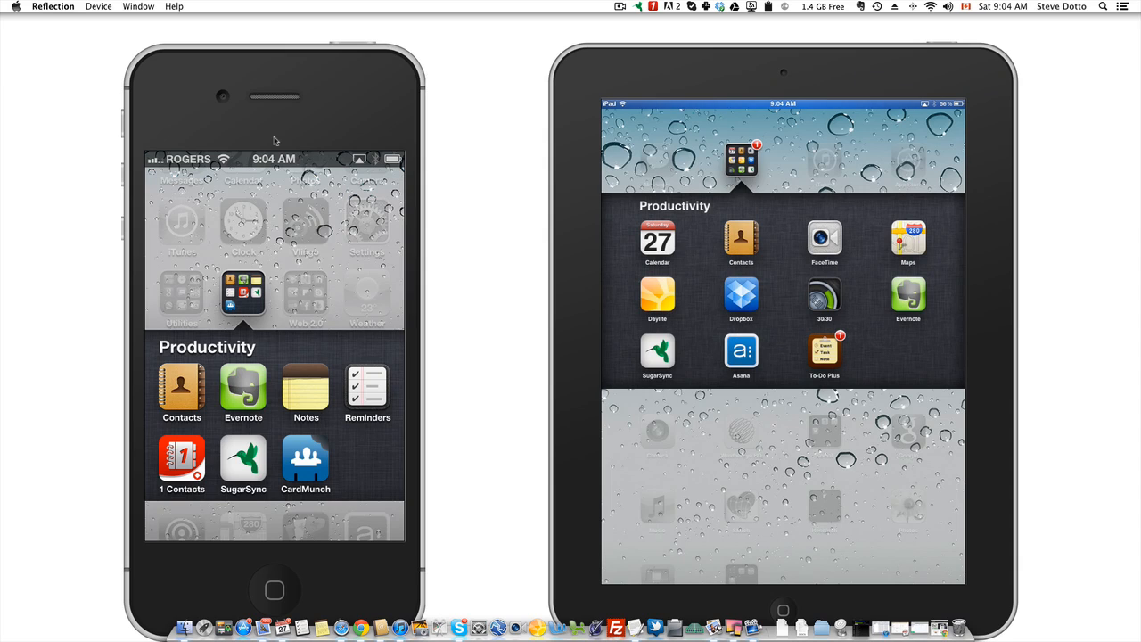
Launch SugarSync on the iPad and show OfficeMacintosh's Misc Web Images and Speaking folders.
left_click(657, 356)
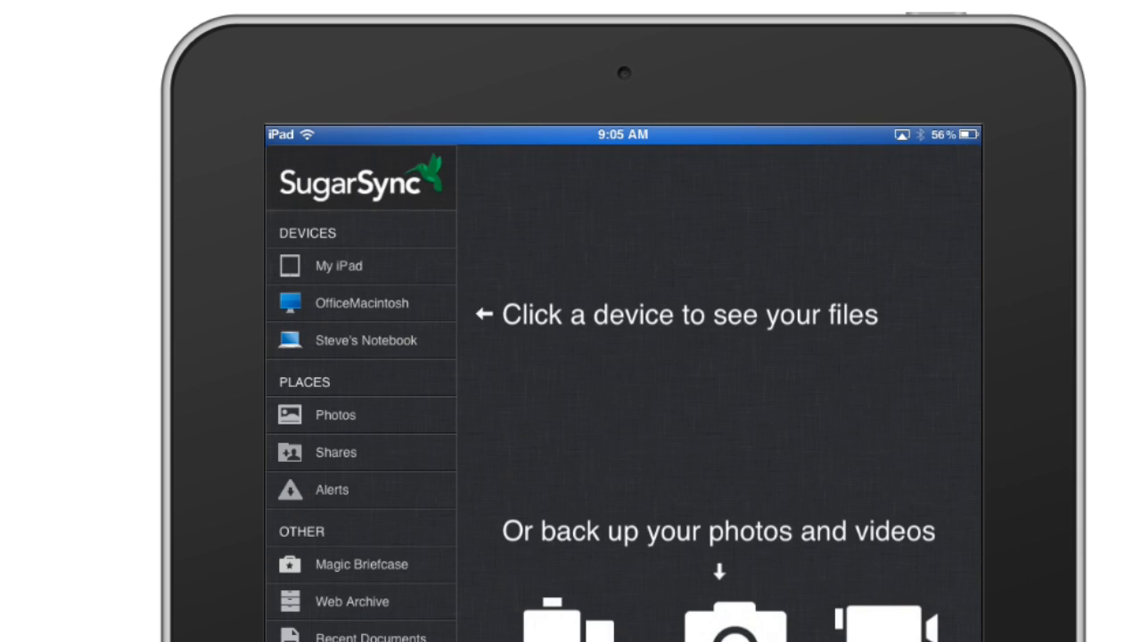
left_click(361, 302)
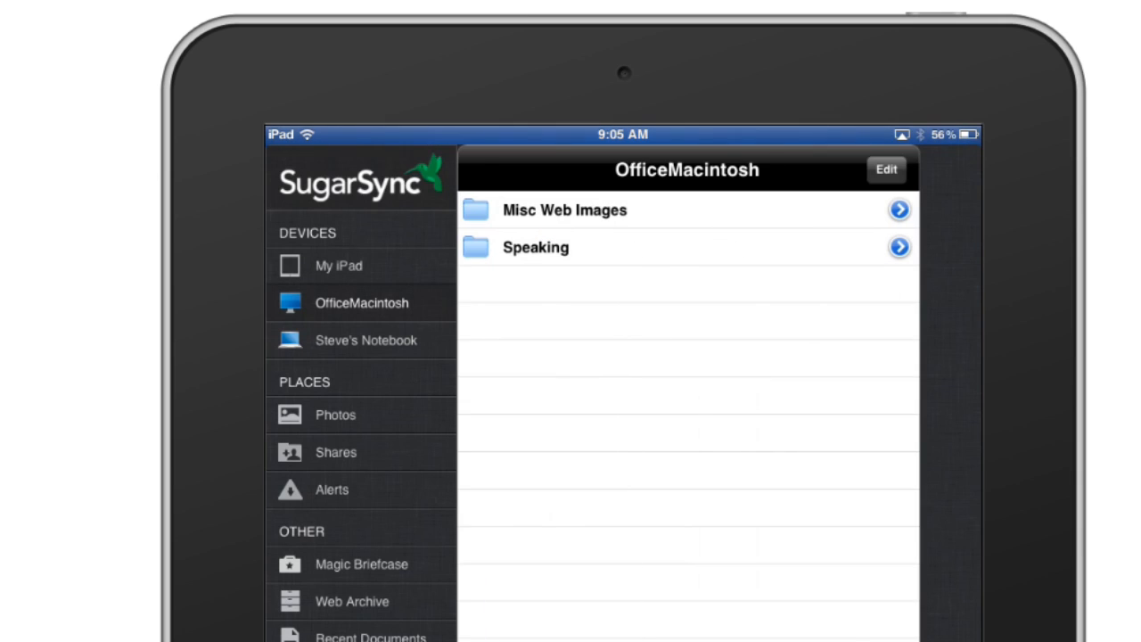